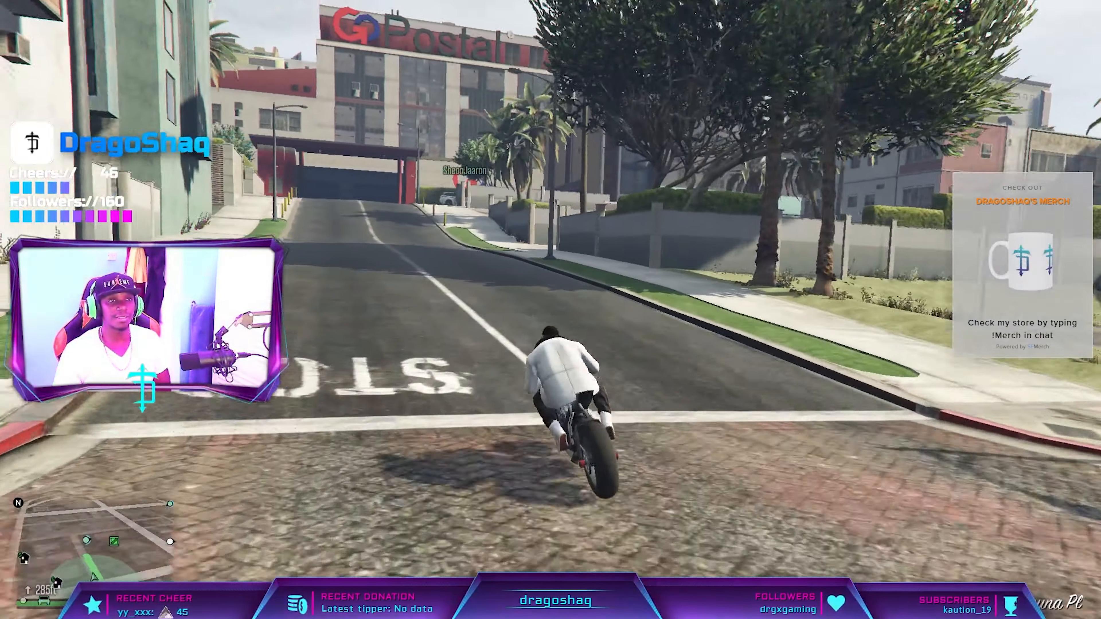
pyautogui.press('w')
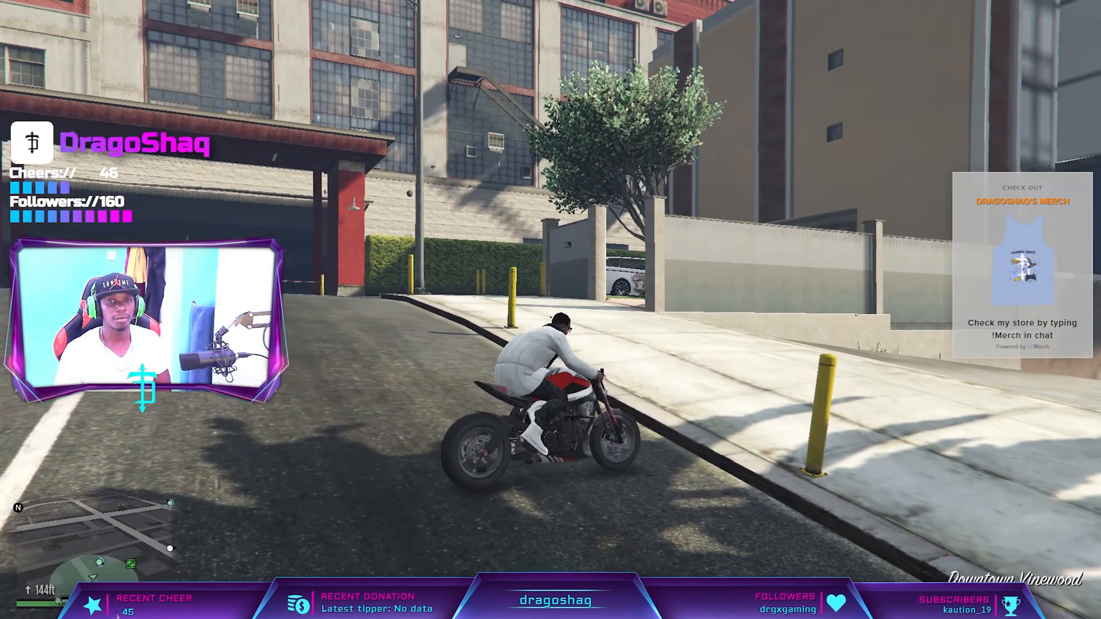
pyautogui.press('w')
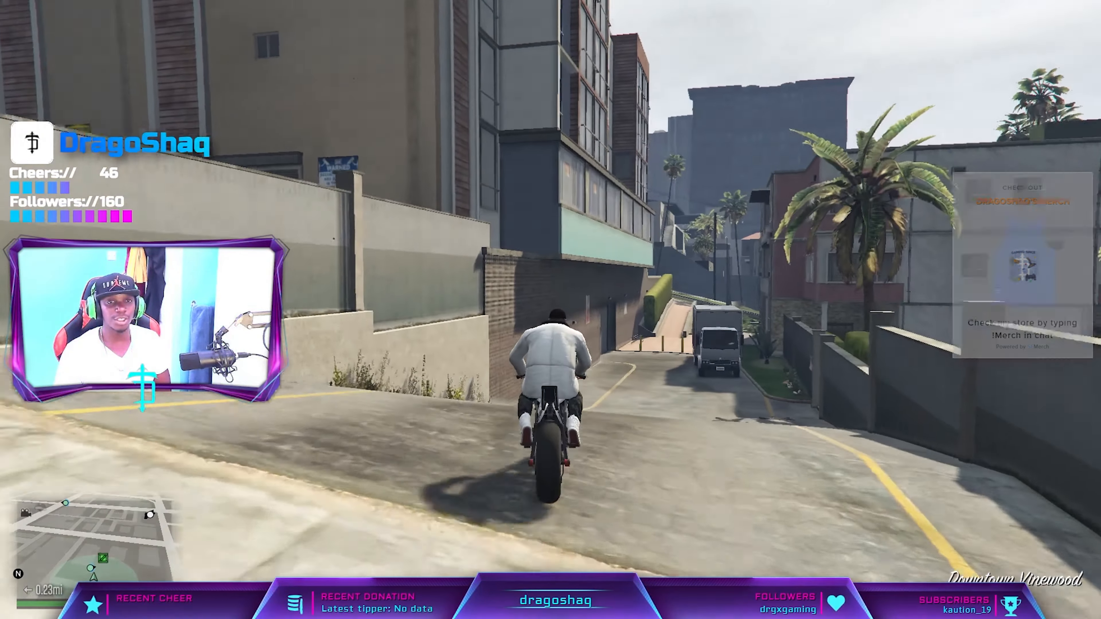